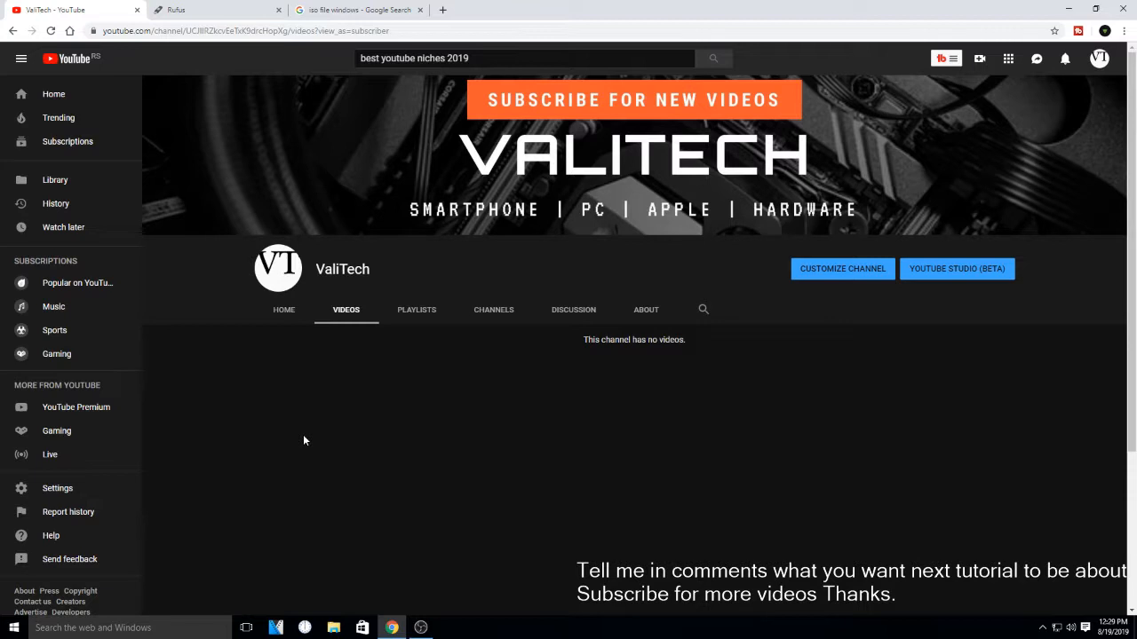
mouse_move(232, 79)
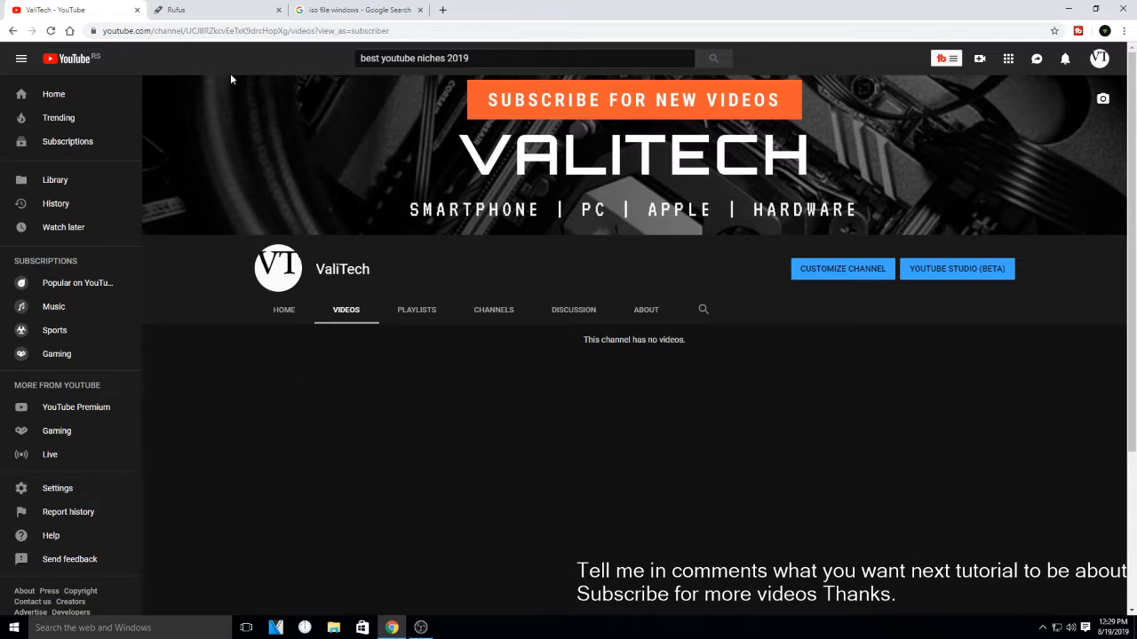
- Switch from the YouTube channel to the rufus.ie tab's Download section
click(206, 9)
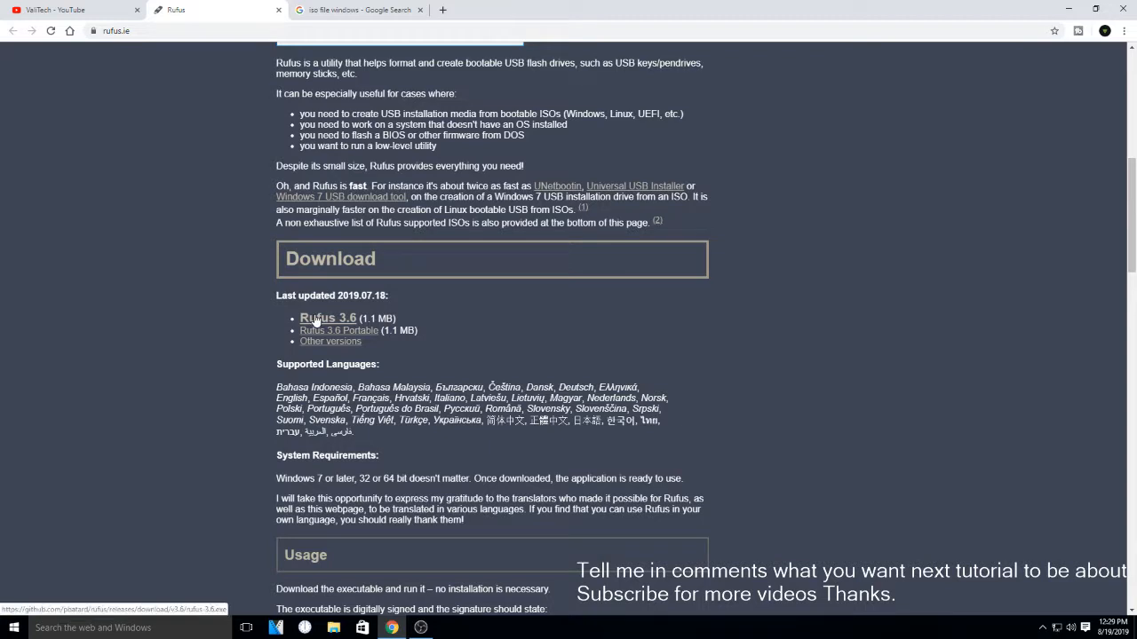
- Download Rufus 3.6 and run it, detecting the 8GB WINDOWS 10 (F:) drive
click(328, 318)
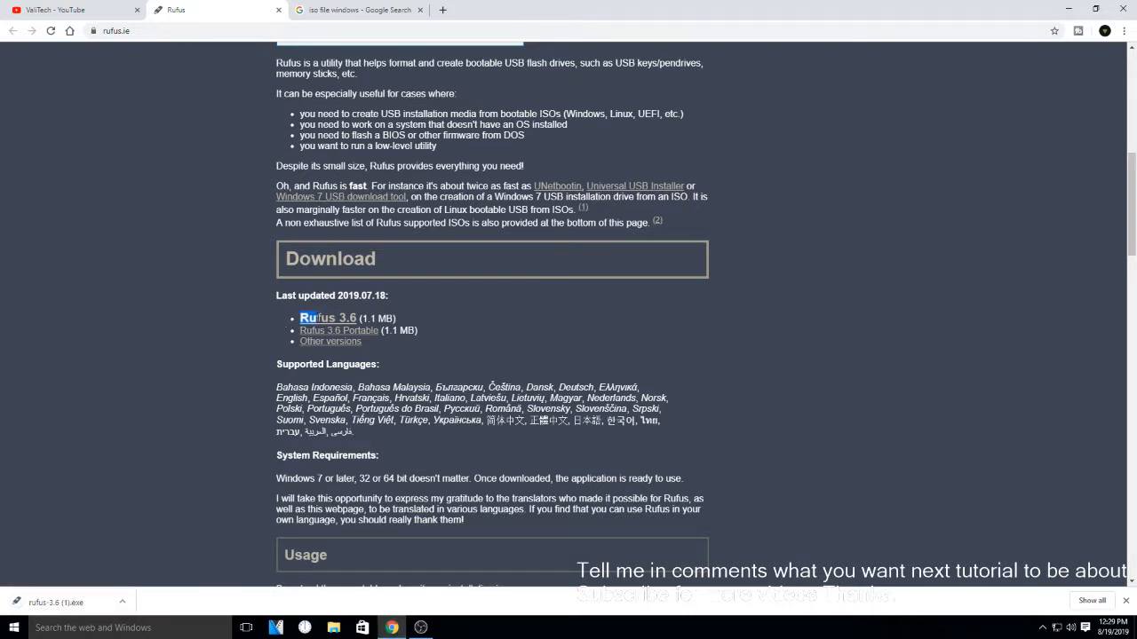
click(327, 318)
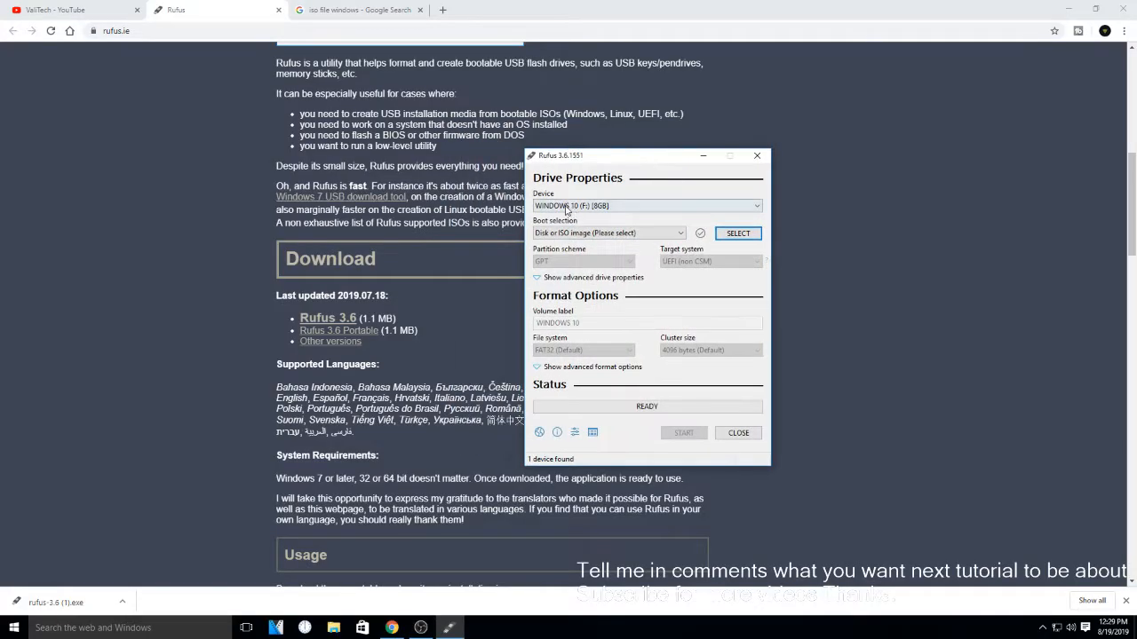
- Set Rufus boot selection to 'Disk or ISO image' and browse Downloads for an ISO
click(646, 205)
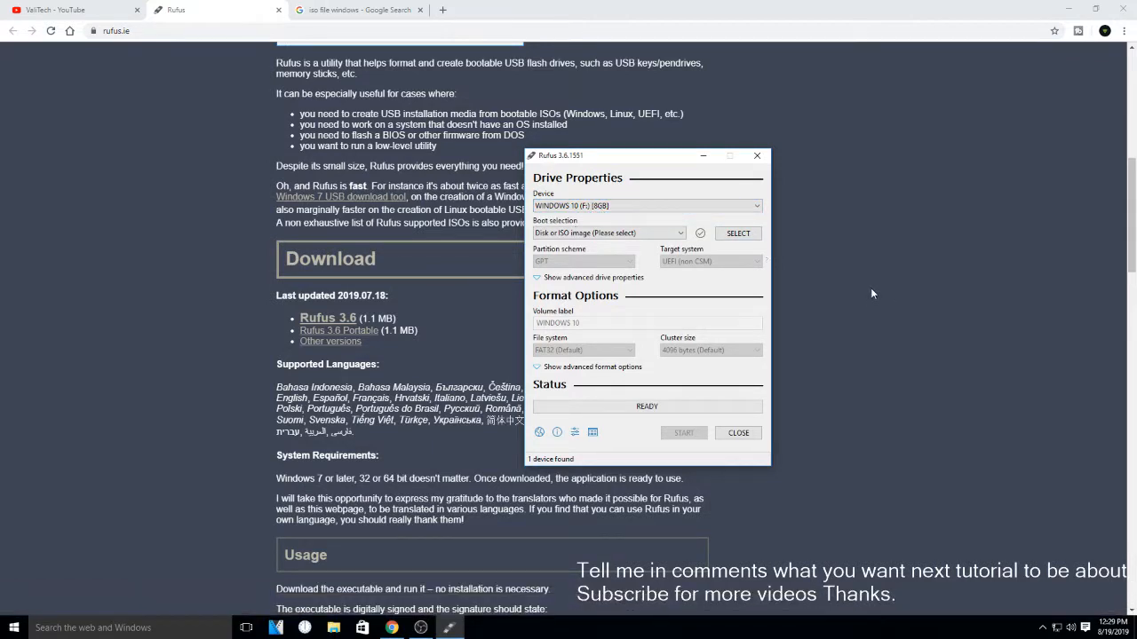
mouse_move(630, 232)
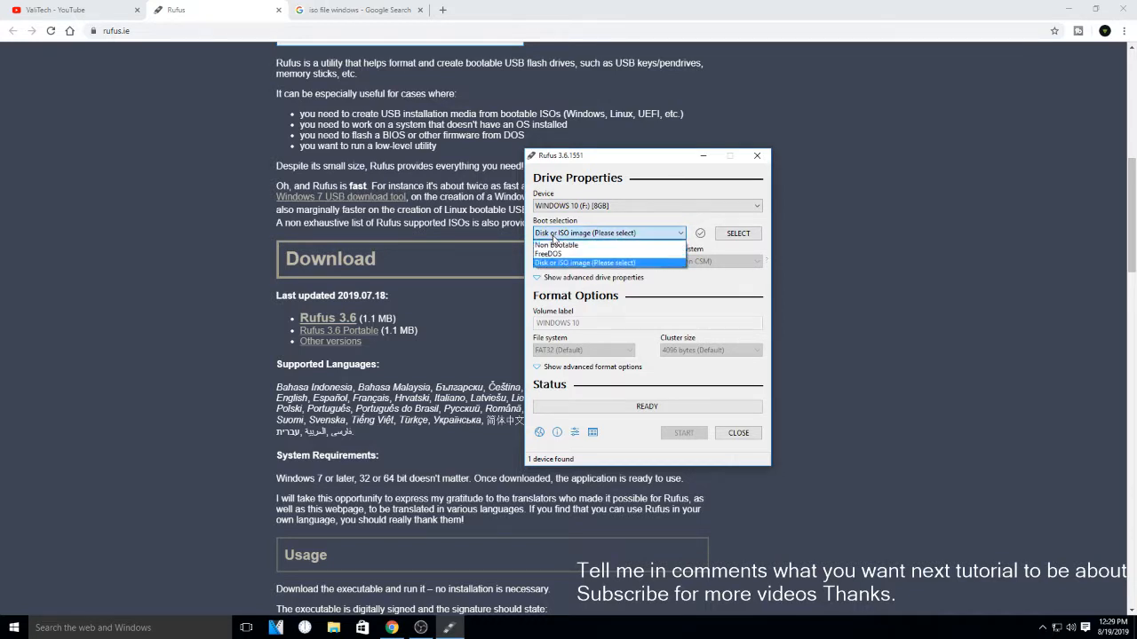
click(556, 245)
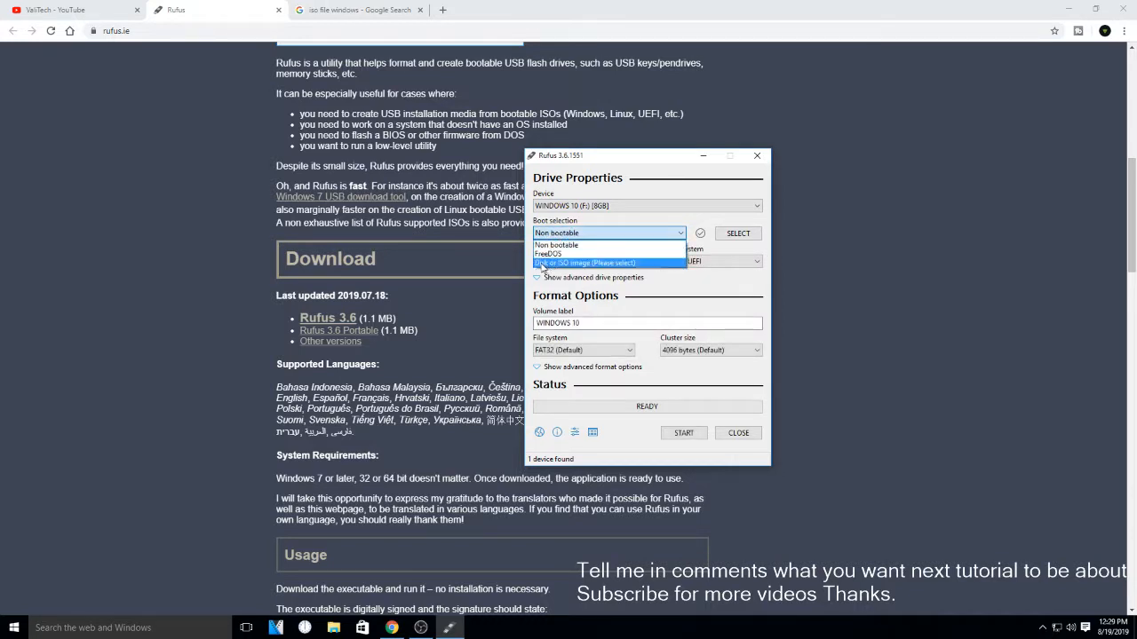
mouse_move(579, 266)
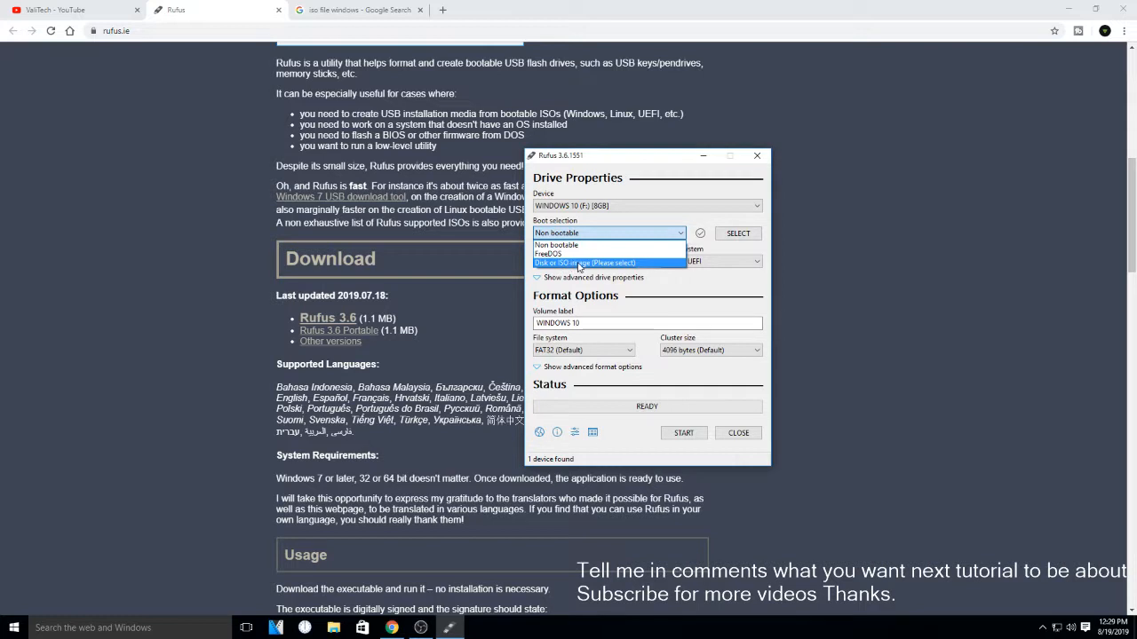
click(581, 262)
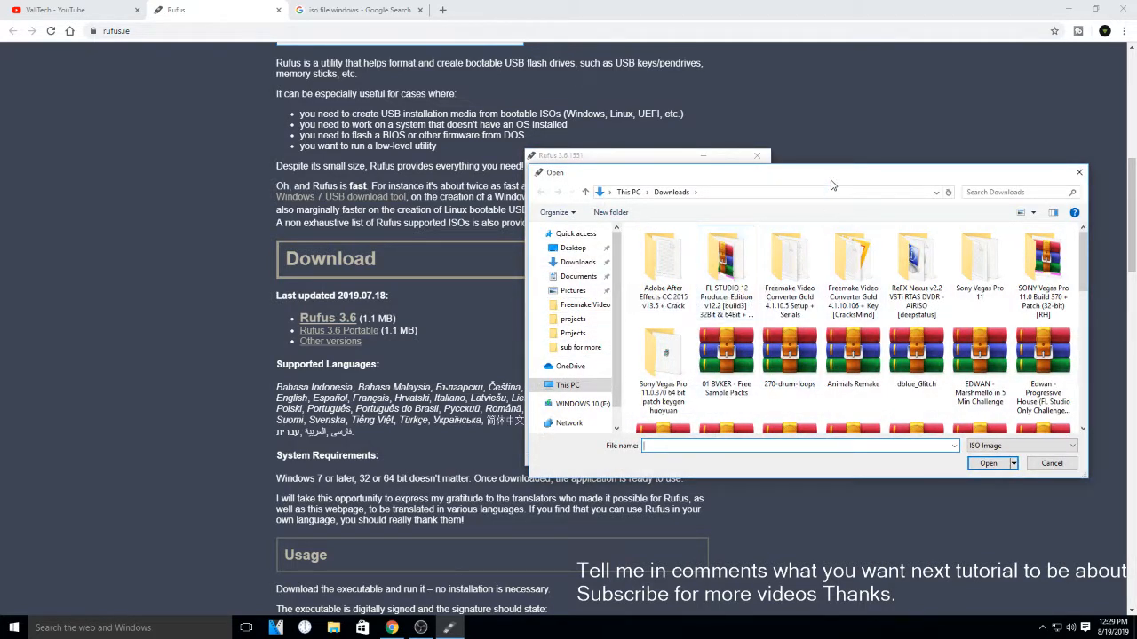
- Browse to the Desktop folder, then cancel without picking an ISO
click(572, 248)
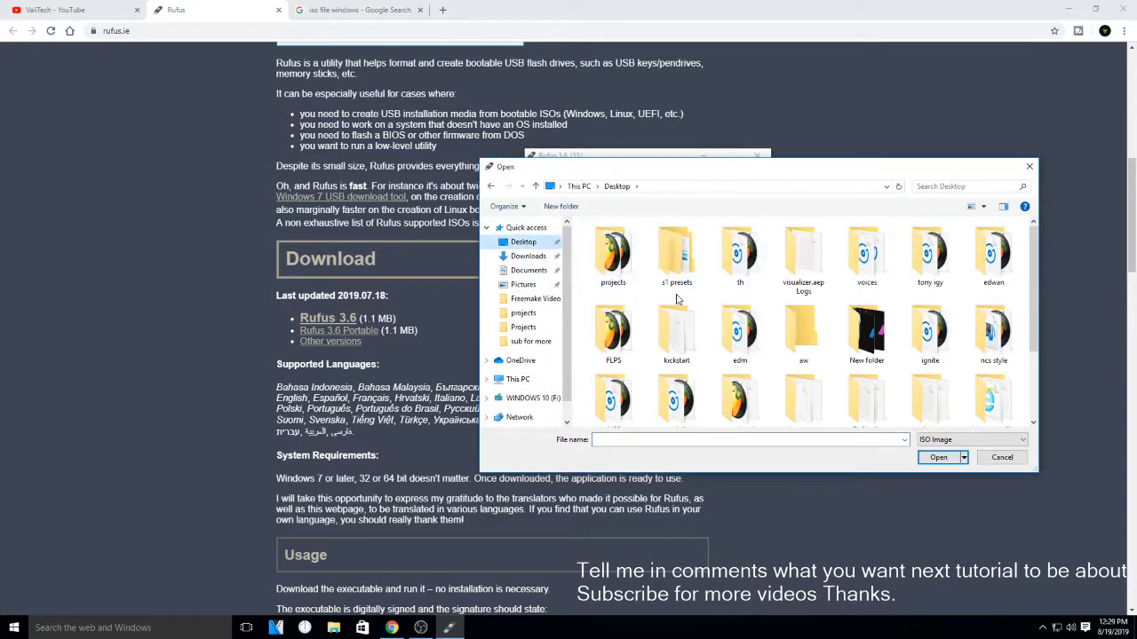
double_click(613, 253)
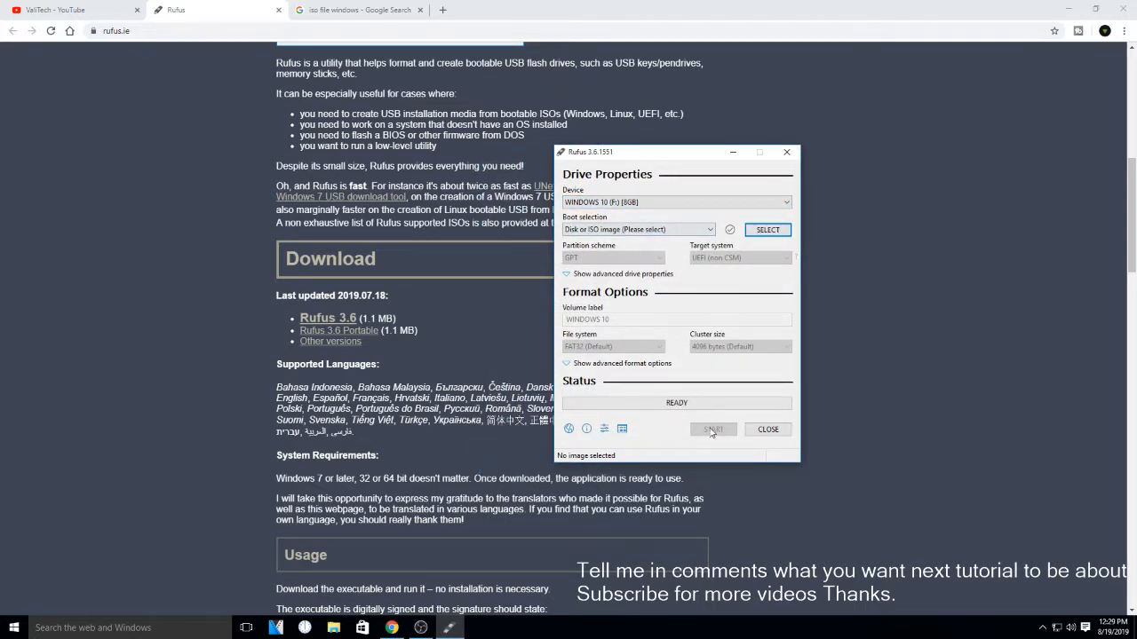
mouse_move(660, 419)
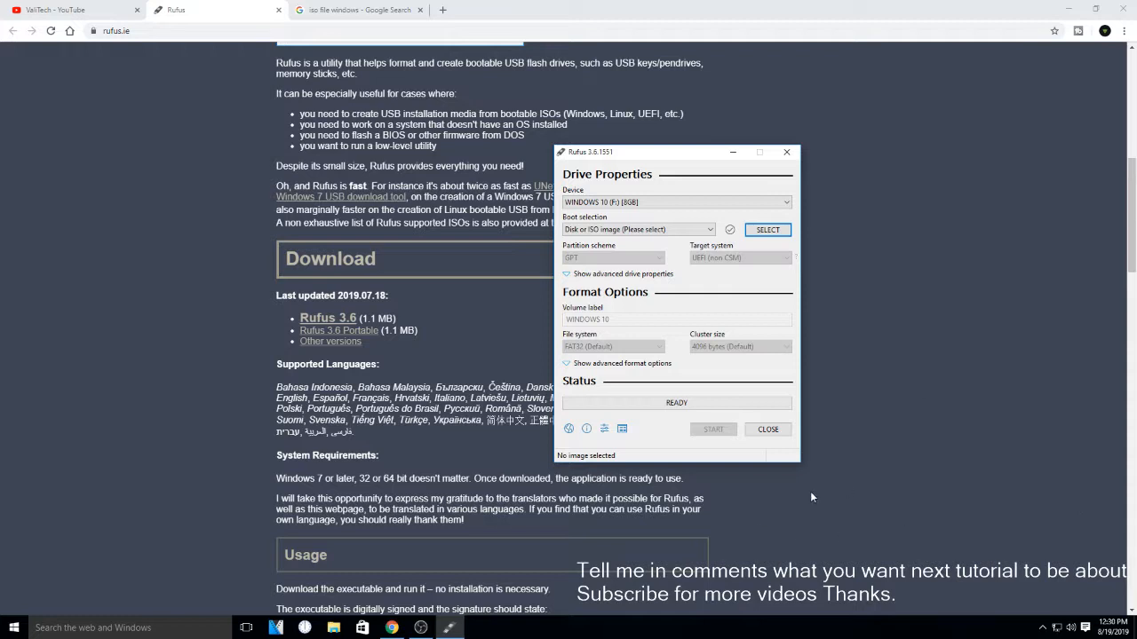
mouse_move(764, 500)
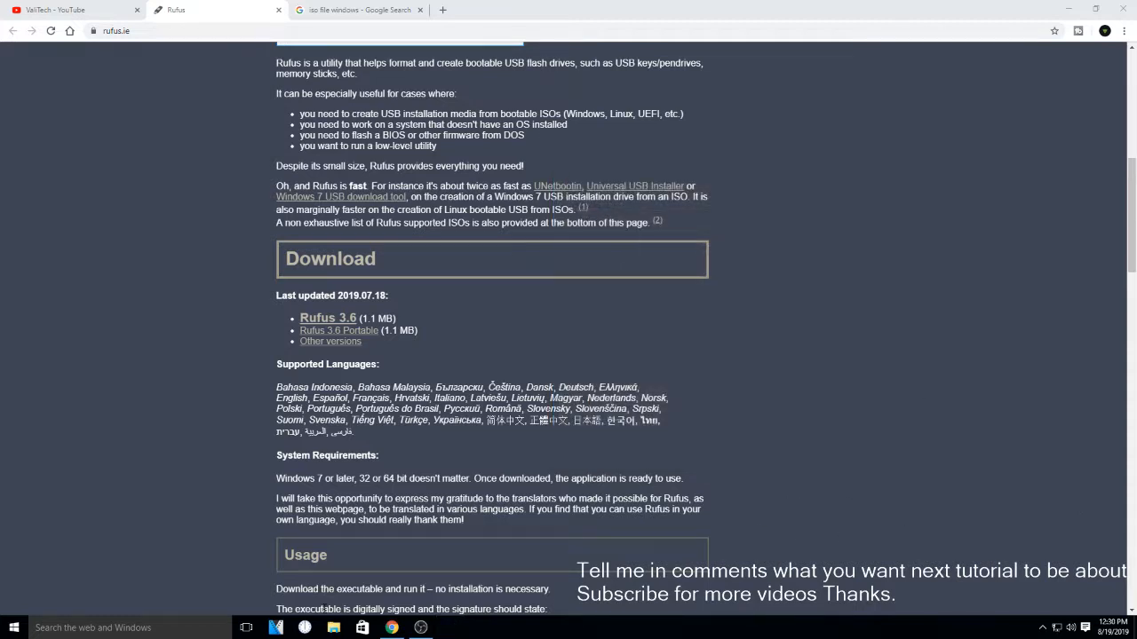
- Open This PC in File Explorer and open the WINDOWS 10 (F:) drive's setup files
click(332, 628)
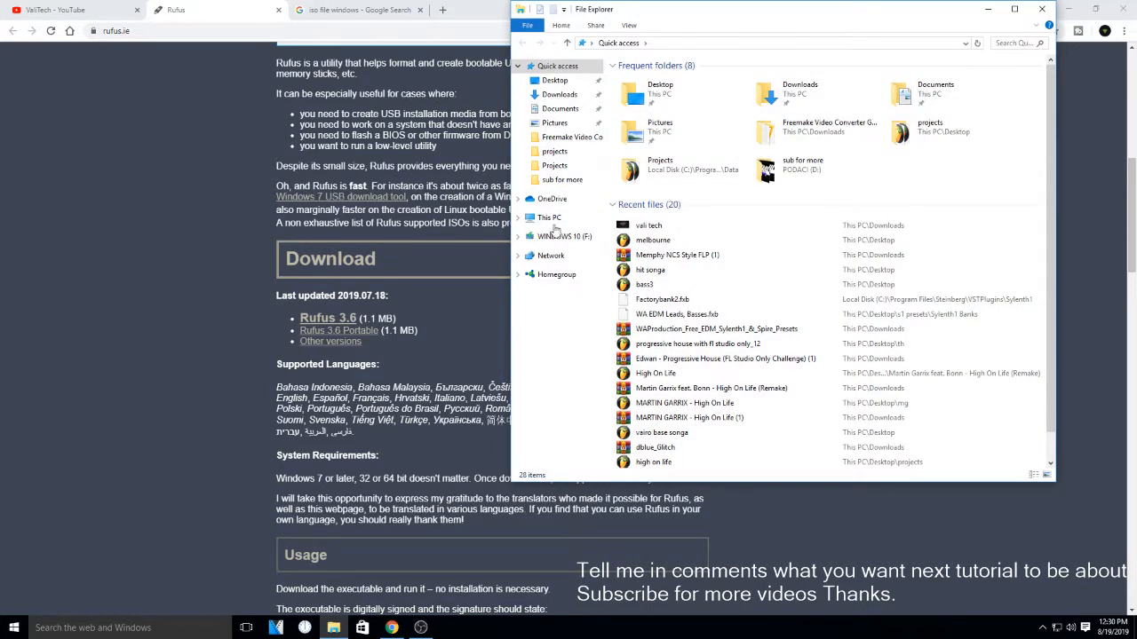
click(546, 218)
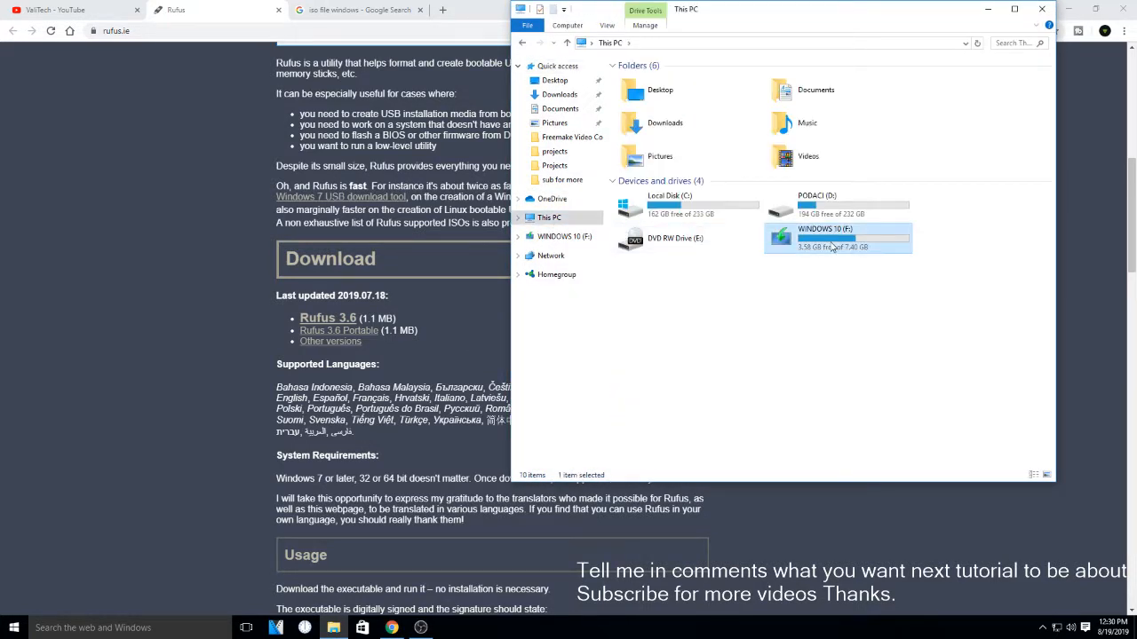
double_click(835, 238)
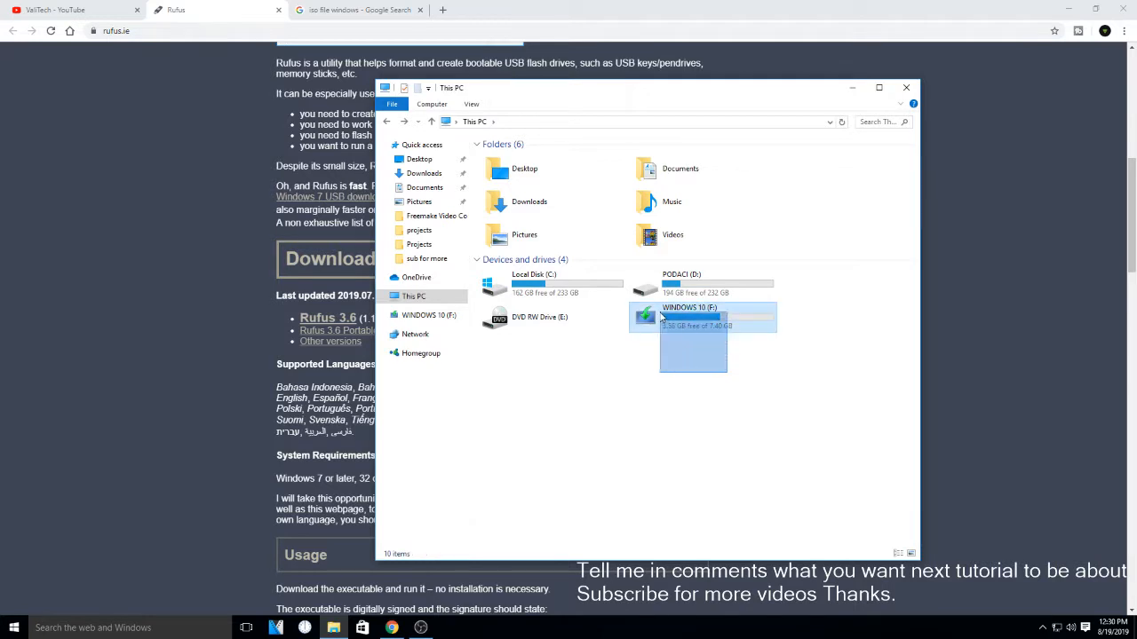
double_click(688, 316)
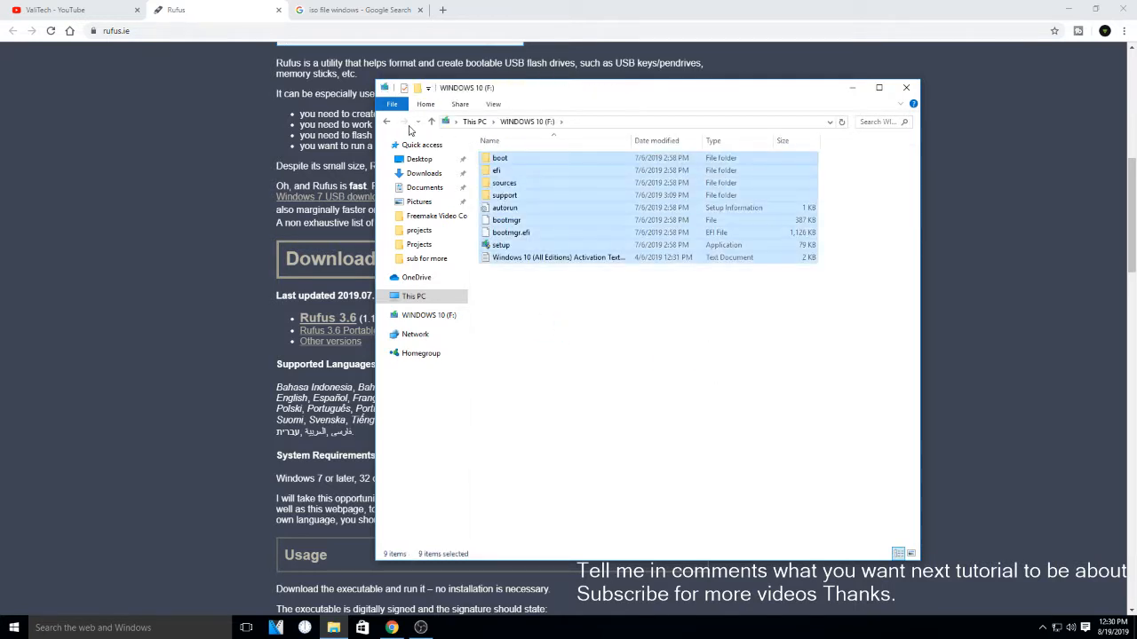
- Launch setup from the WINDOWS 10 (F:) drive until Preparing reaches 12%
click(500, 244)
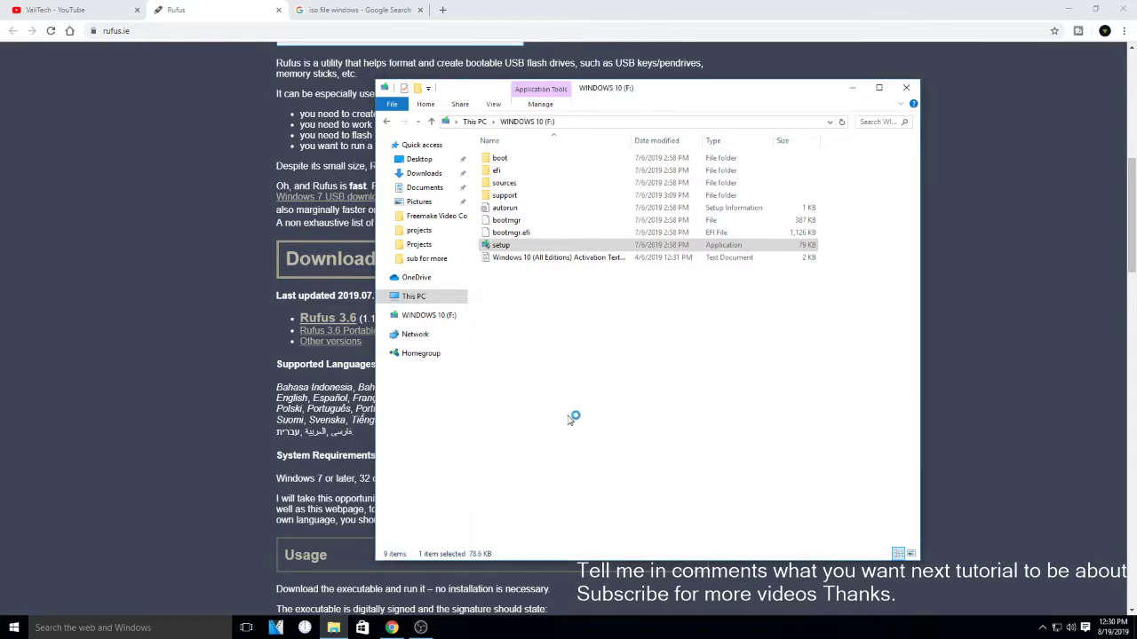
double_click(499, 244)
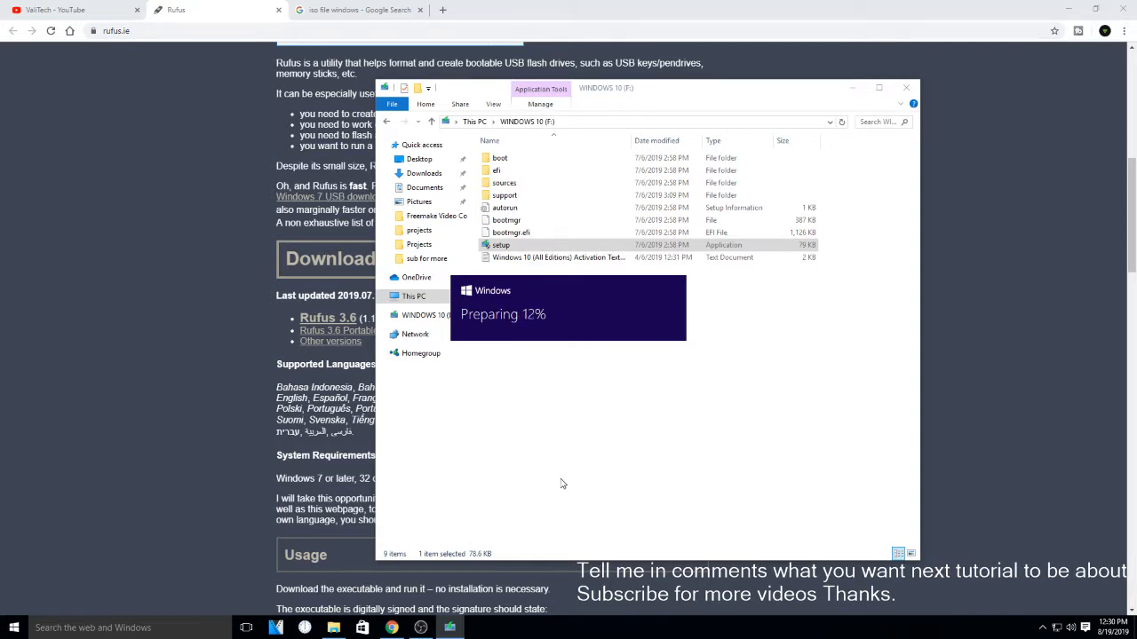
mouse_move(417, 627)
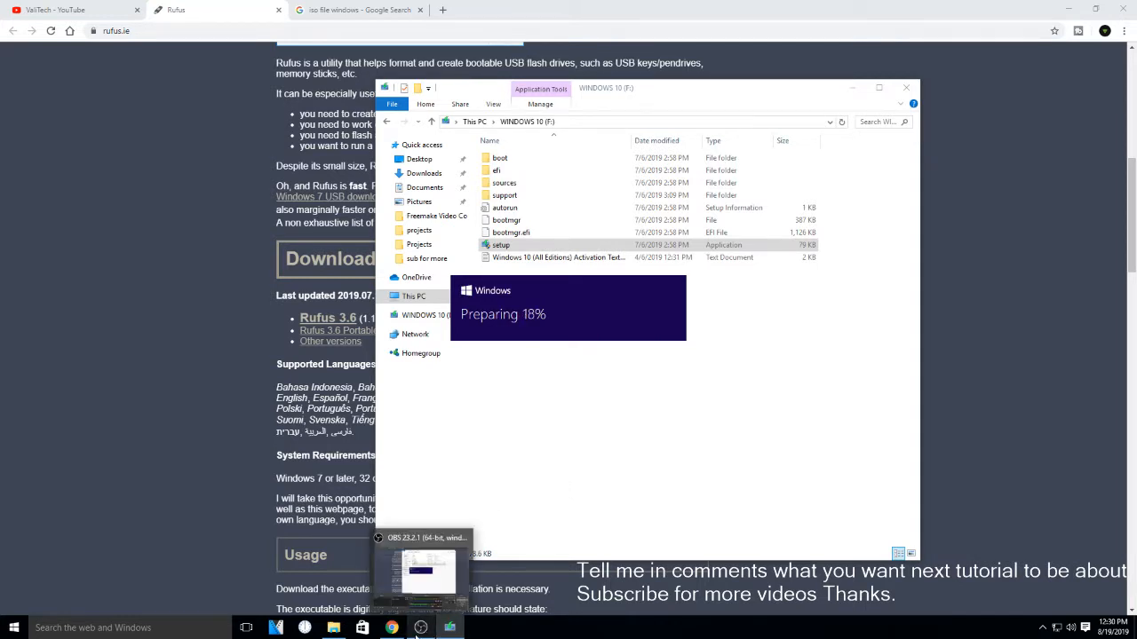